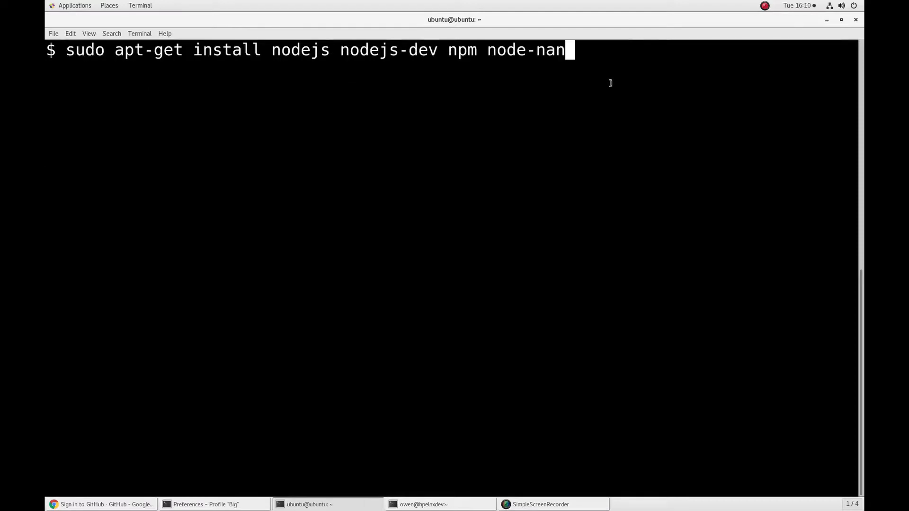
Step: Install nodejs, nodejs-dev, npm and node-nan via apt-get, answering y to continue
key(Return)
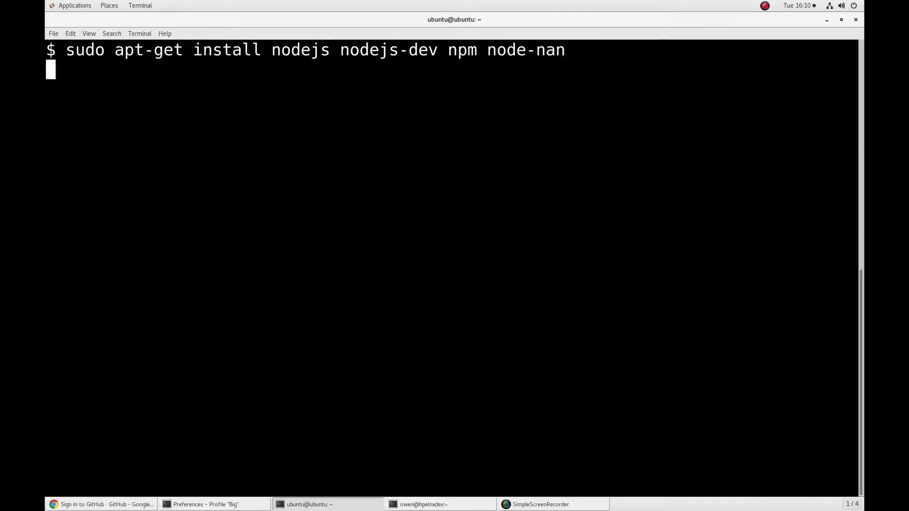
key(Return)
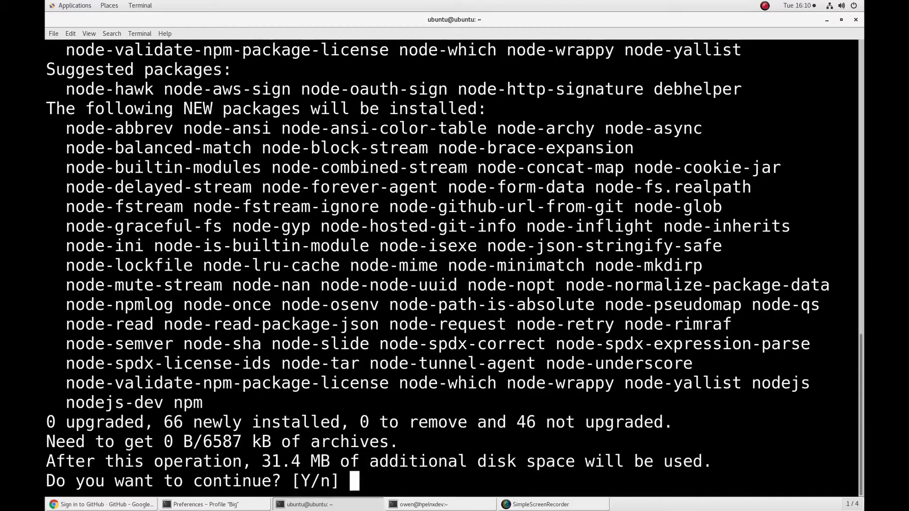
text(y)
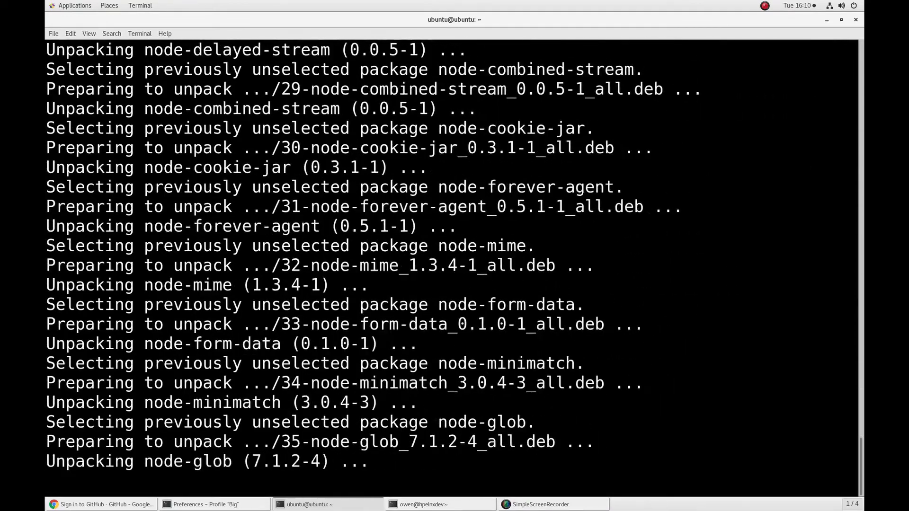
scroll(down, 3)
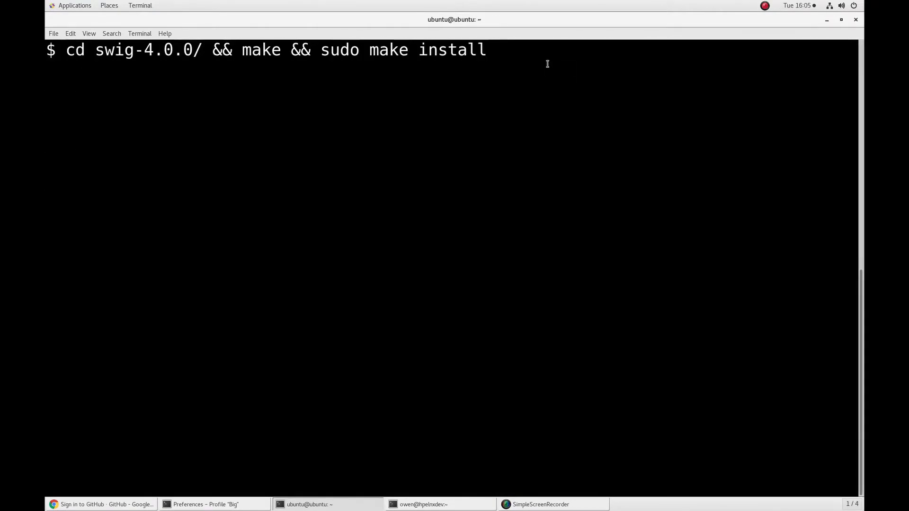
Step: Build and install SWIG 4.0.0, then enter the nodejs_client make command with LD_LIBRARY_PATH
key(Return)
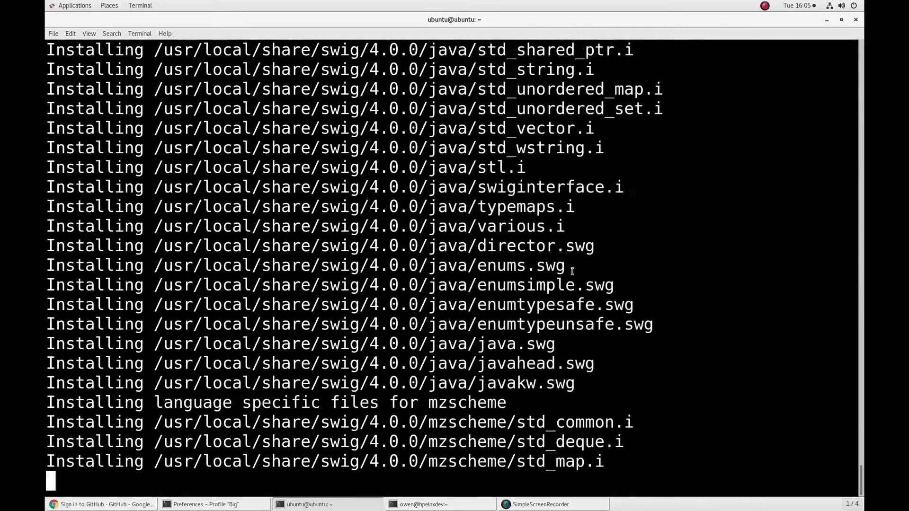
scroll(down, 3)
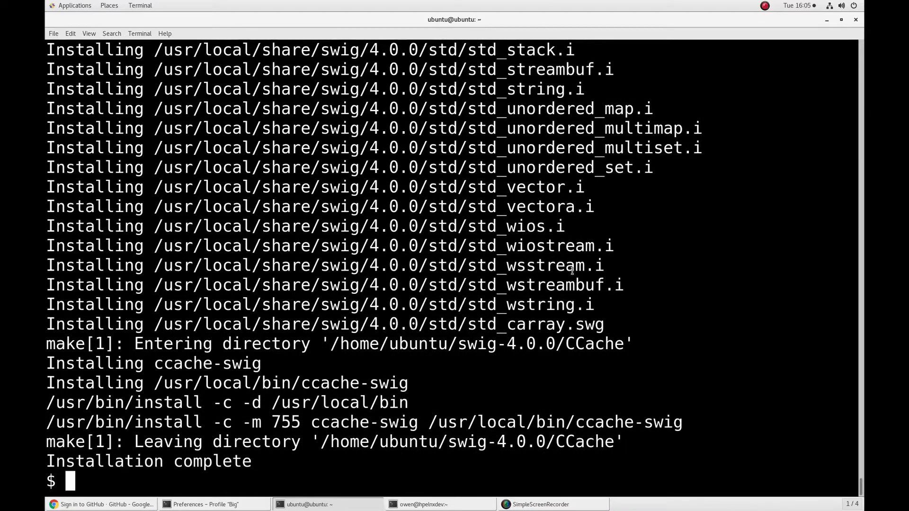
text(cd nodejs_client/ && LD_LIBRARY_PATH=/usr/local/lib/ make)
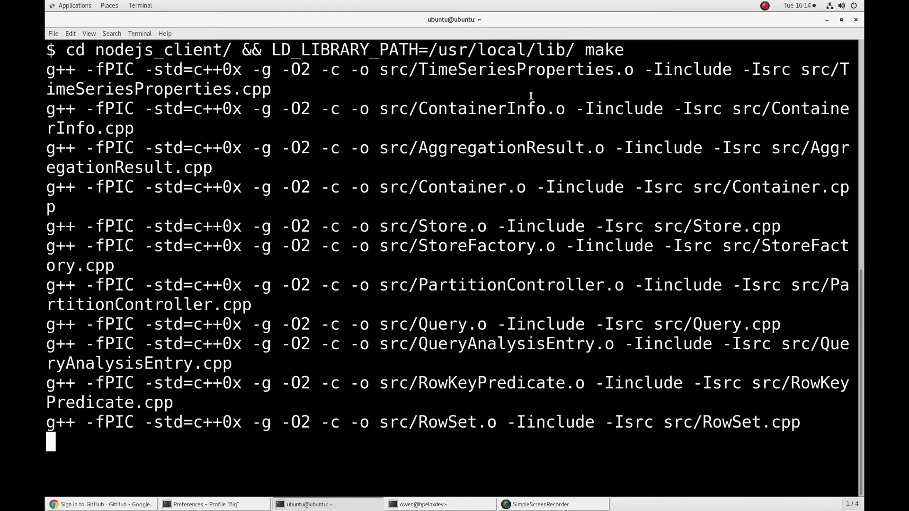
Step: Scroll through the nodejs_client C++ compile output as the build runs
scroll(down, 3)
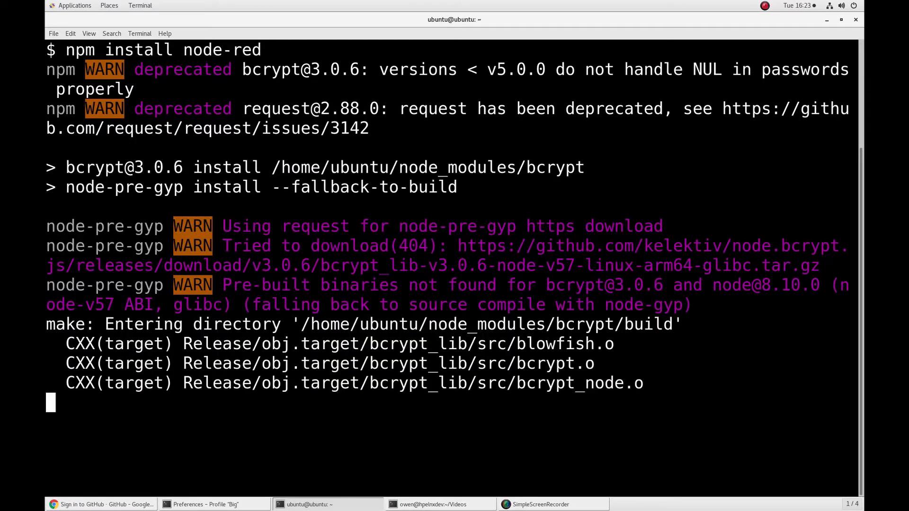
Step: Install node-red-contrib-modbus and node-red-dashboard, export NODE_PATH, and type the Node-RED bin path
scroll(down, 3)
text(npm install node-red-contrib-modbus node-red-dashboard)
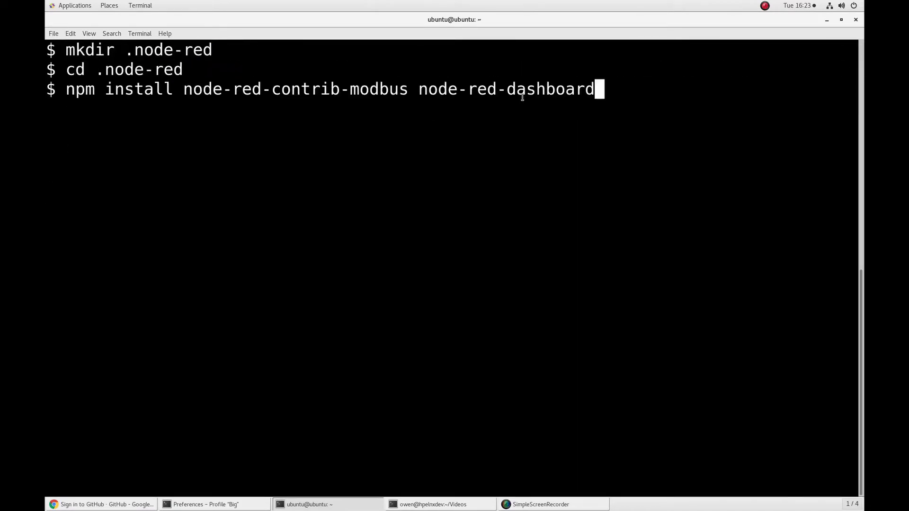
key(Return)
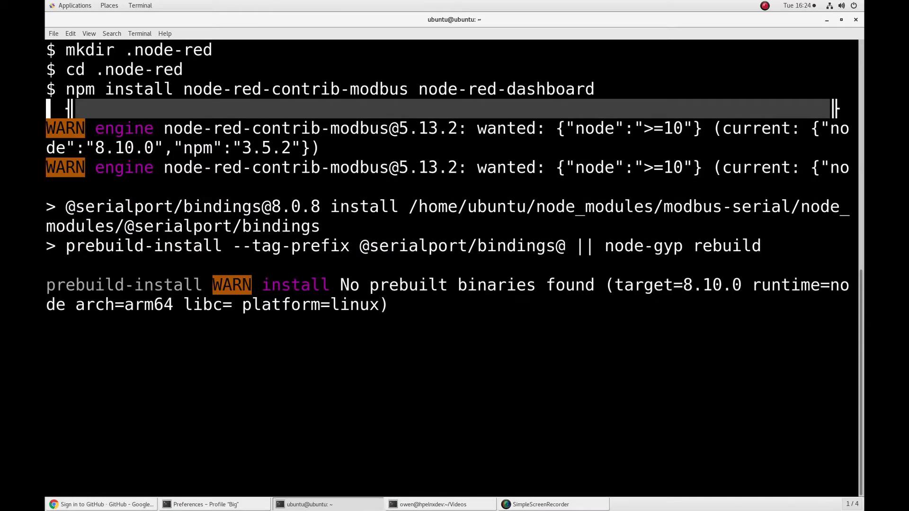
scroll(down, 3)
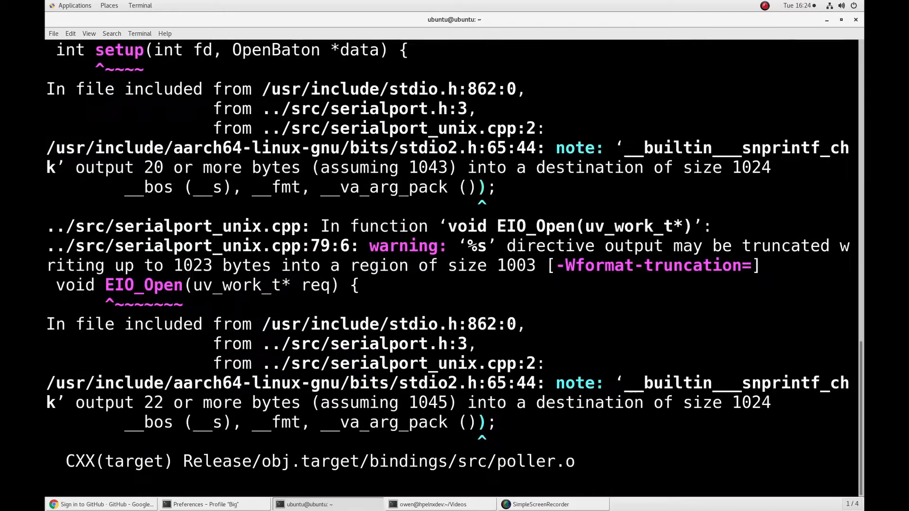
scroll(down, 3)
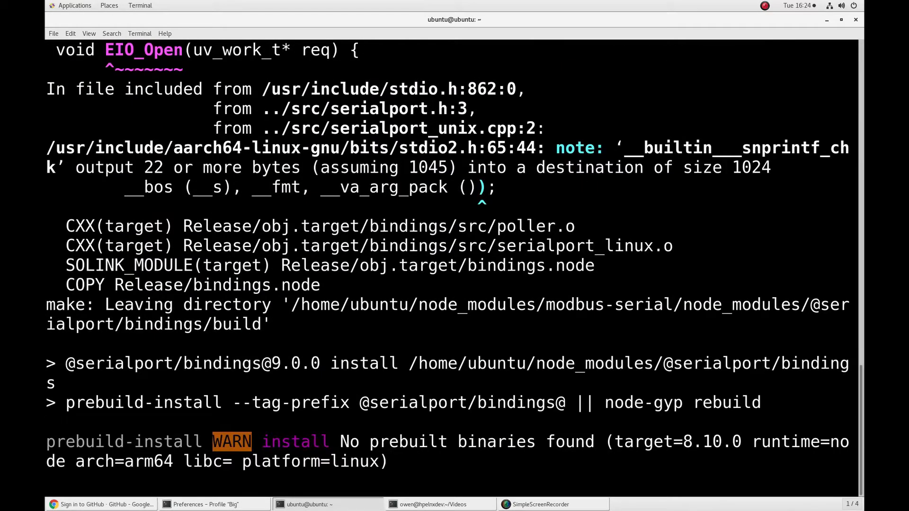
scroll(down, 3)
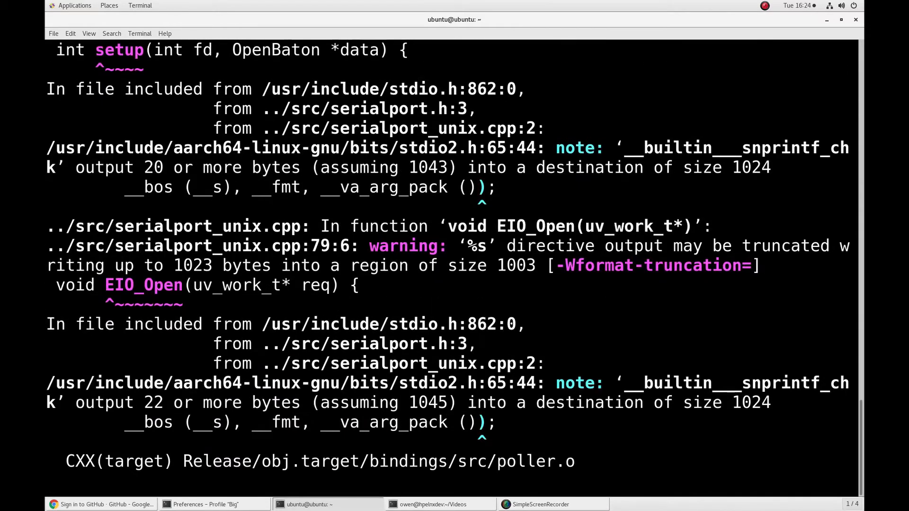
scroll(down, 3)
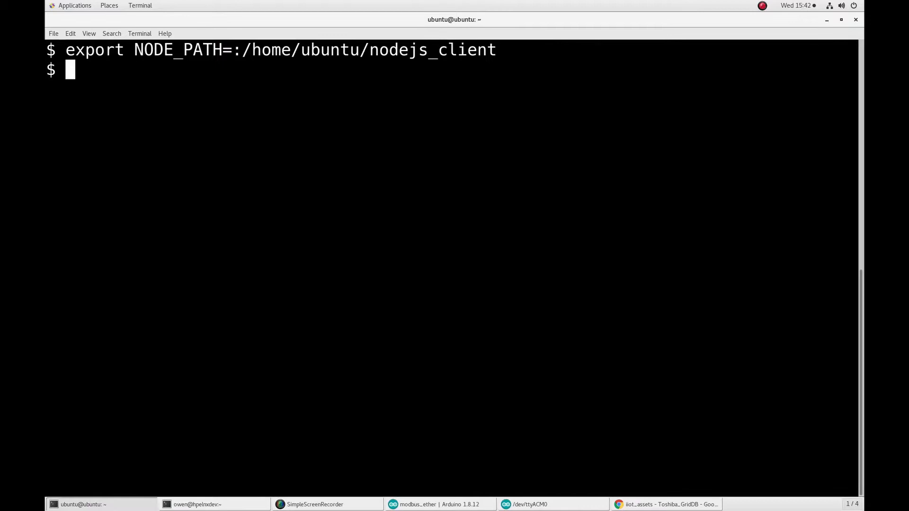
text(~/node_modules/node-red/bin/)
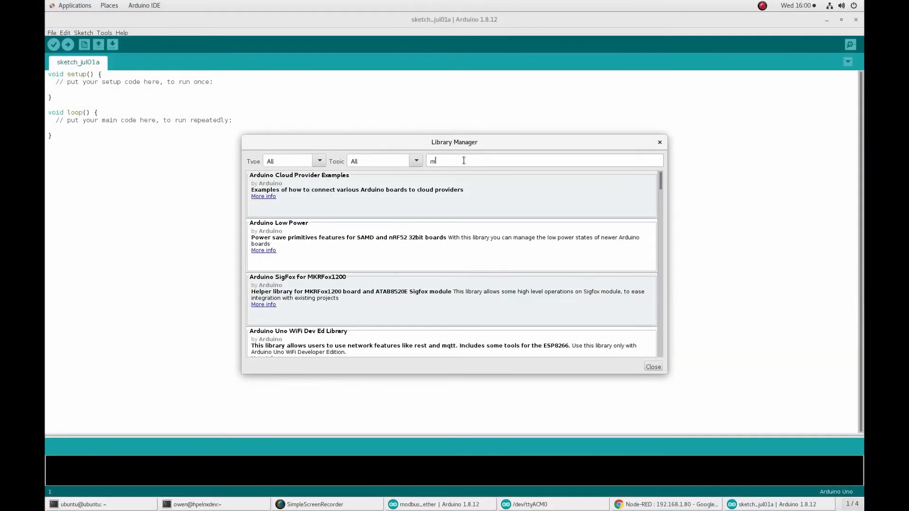
Step: Install the ArduinoModbus library, then search 'dallas' to confirm DallasTemperature is installed
text(odbus)
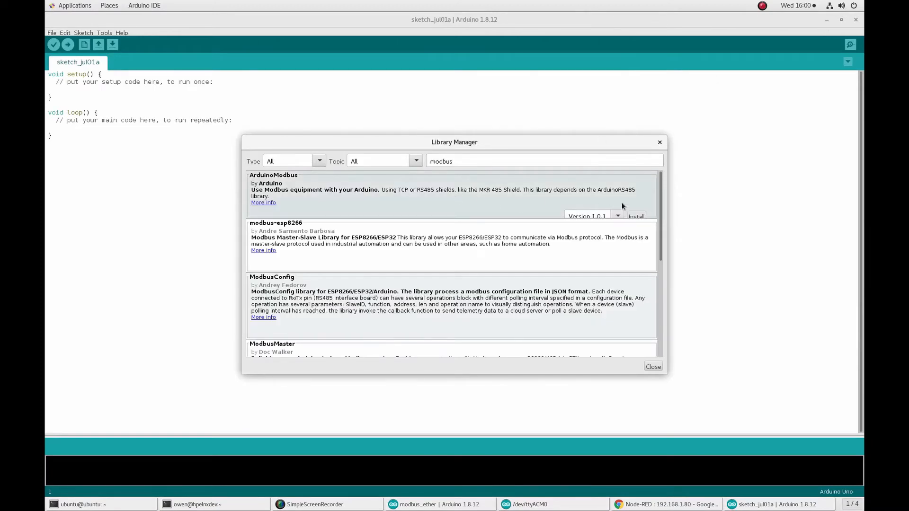
click(636, 217)
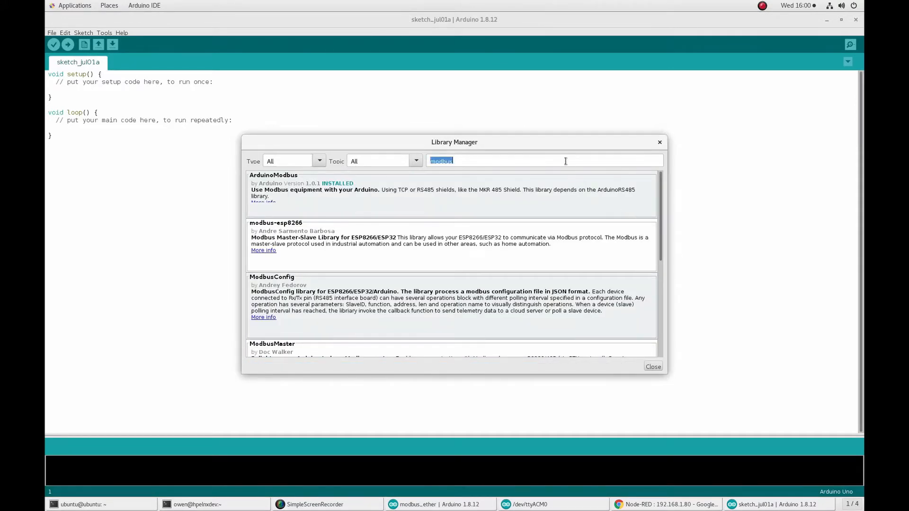
text(dallastemp)
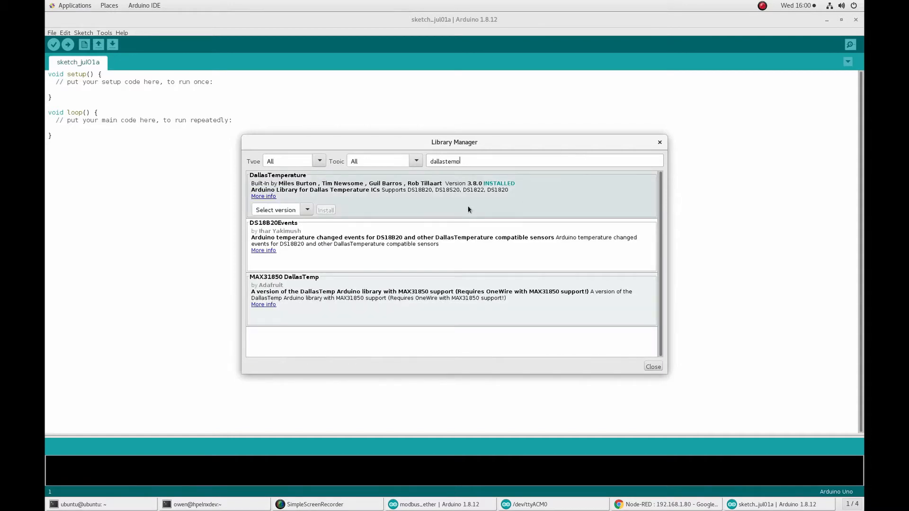
mouse_move(465, 212)
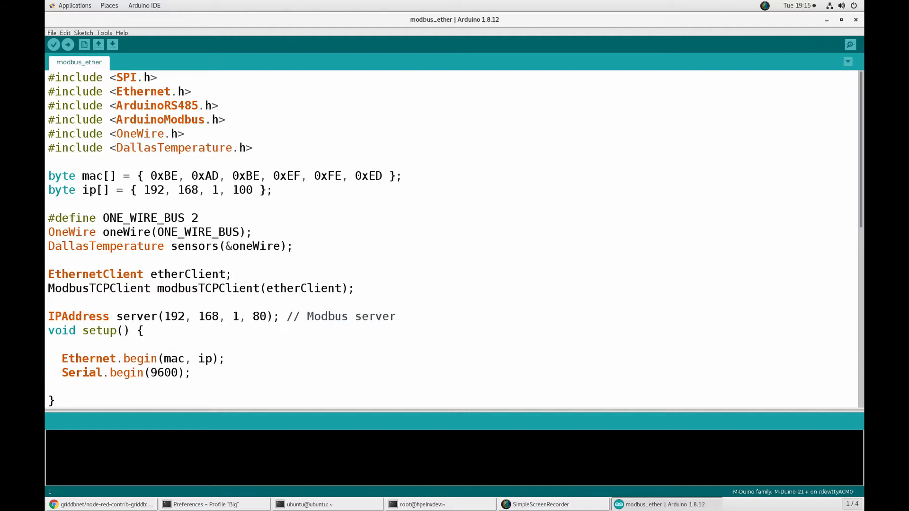
Step: Scroll to loop() in modbus_ether and click into the tempbin register-write line
scroll(down, 3)
text(unsigned int tempbin = (int)(temp*100);)
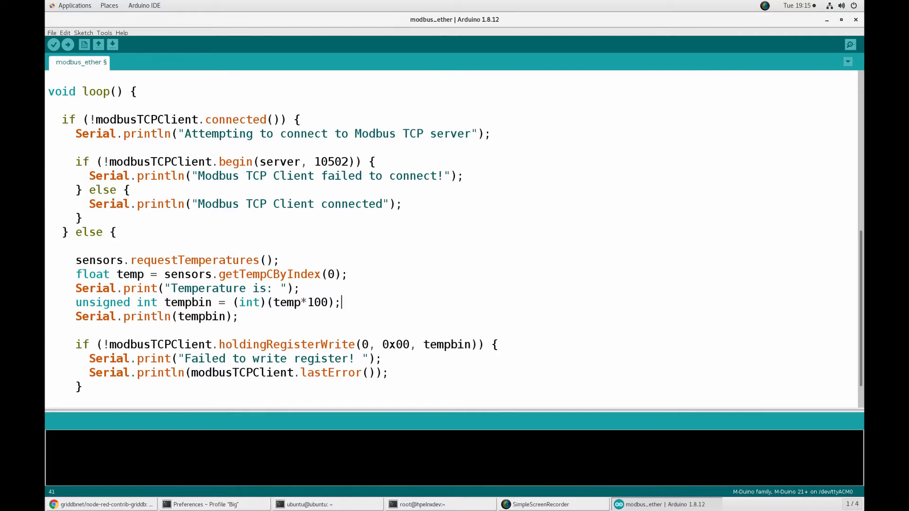
click(68, 44)
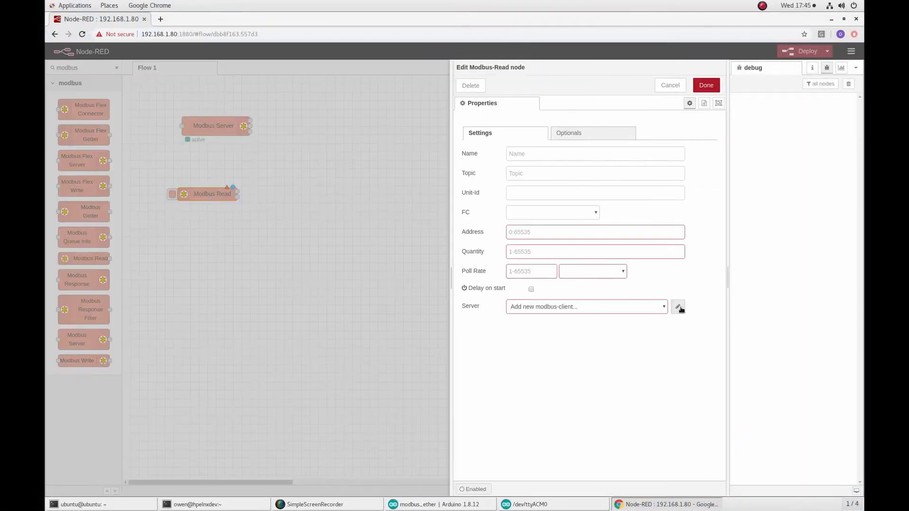
Step: Wire Modbus Read to a debug node and, through a function, a TEMP_1 GridDB put node
click(679, 307)
text(ebug)
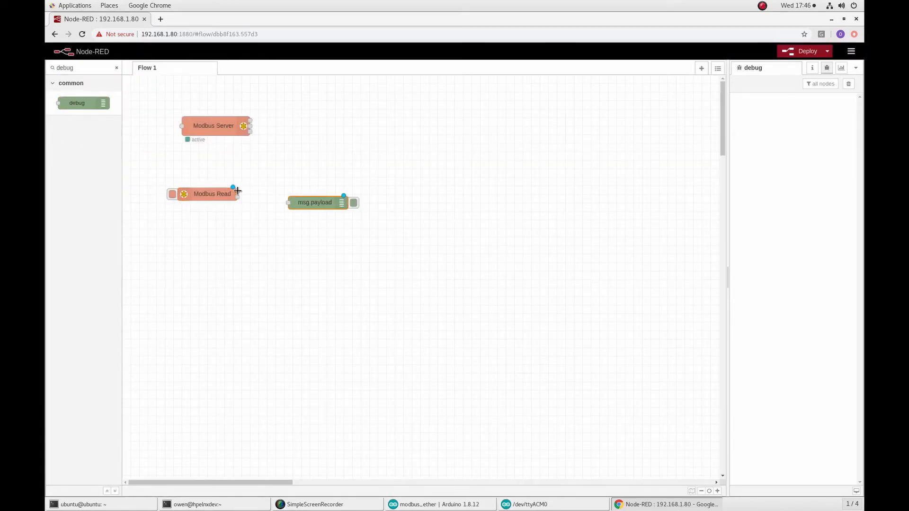
click(806, 51)
text(func)
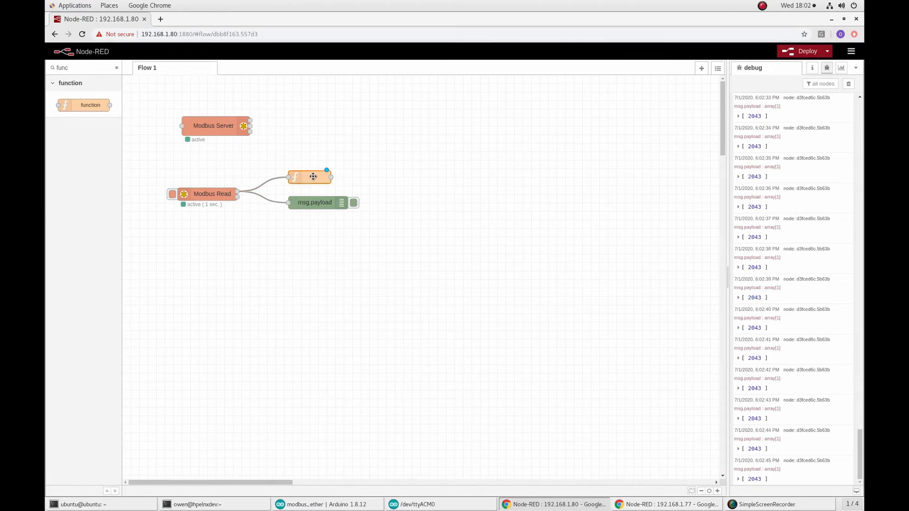
double_click(310, 177)
text(griddb)
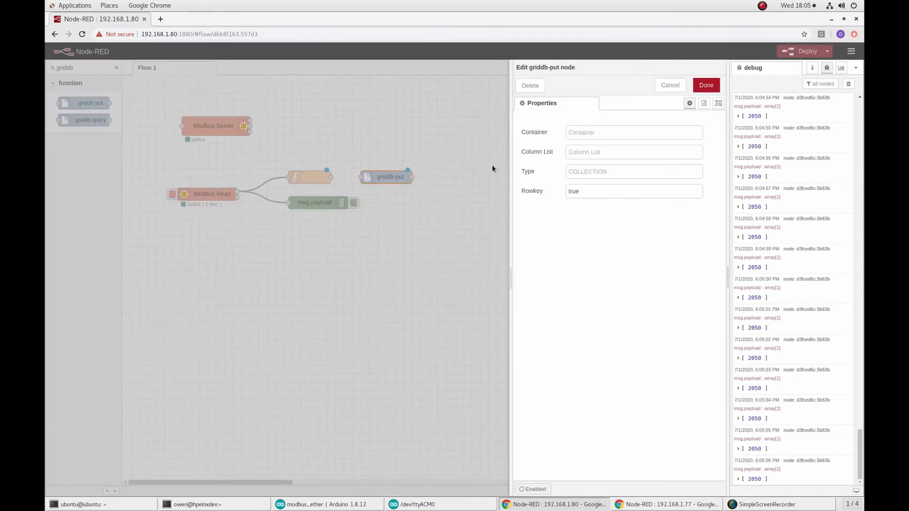
text(TEMP_1)
text(TIME_SER)
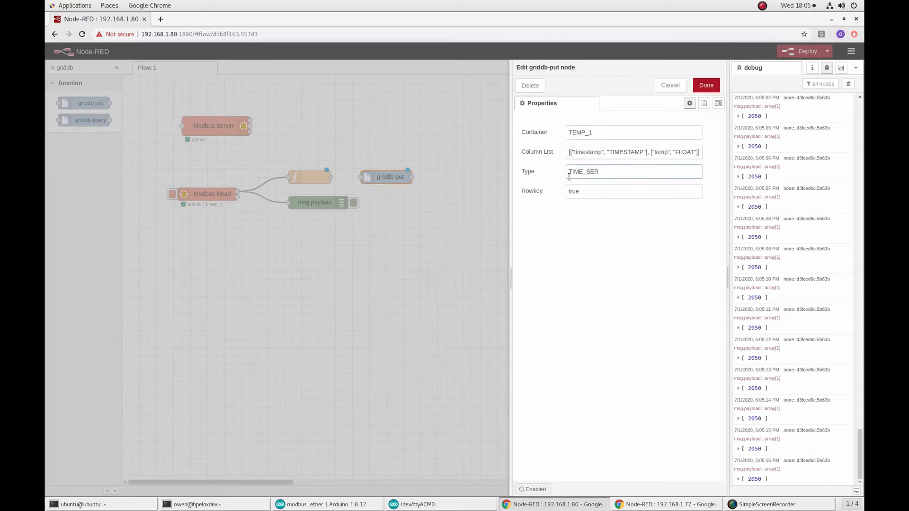
click(705, 85)
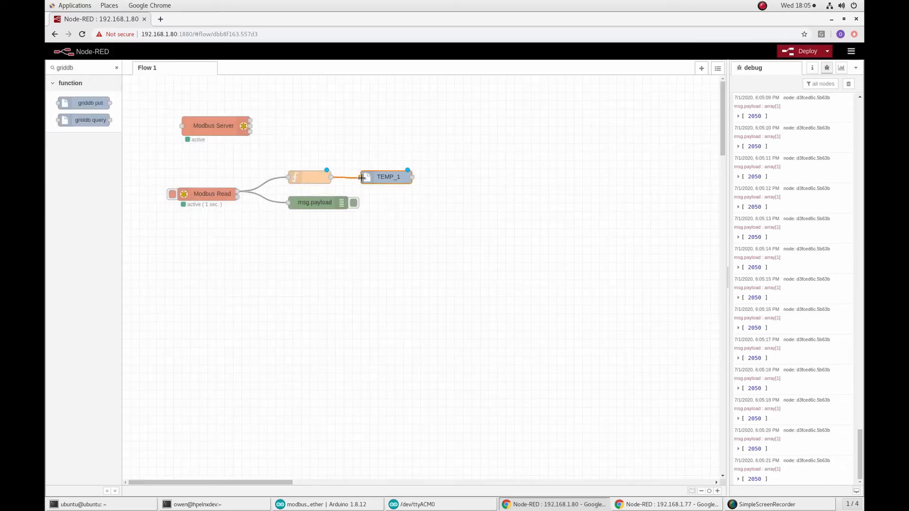
click(806, 51)
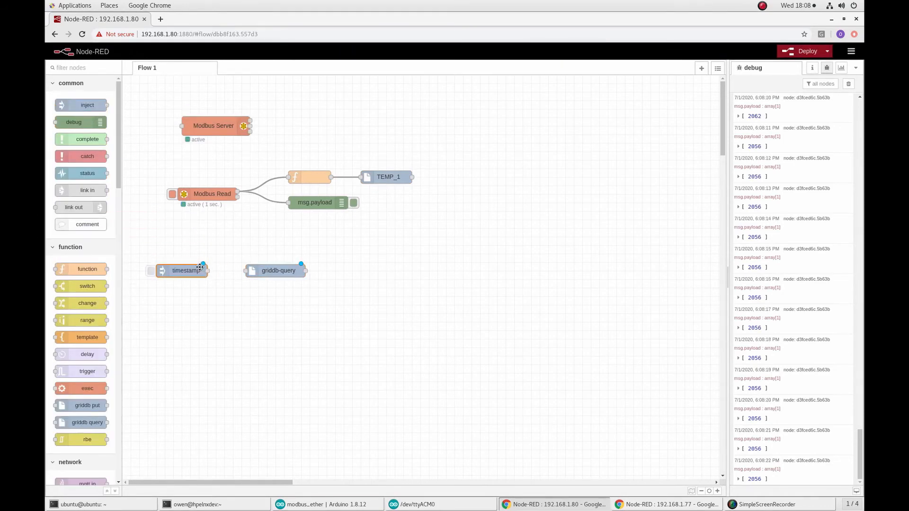
Step: Query TEMP_1 with 'select * order by timestamp desc limit 1' and wire it to debug
double_click(182, 271)
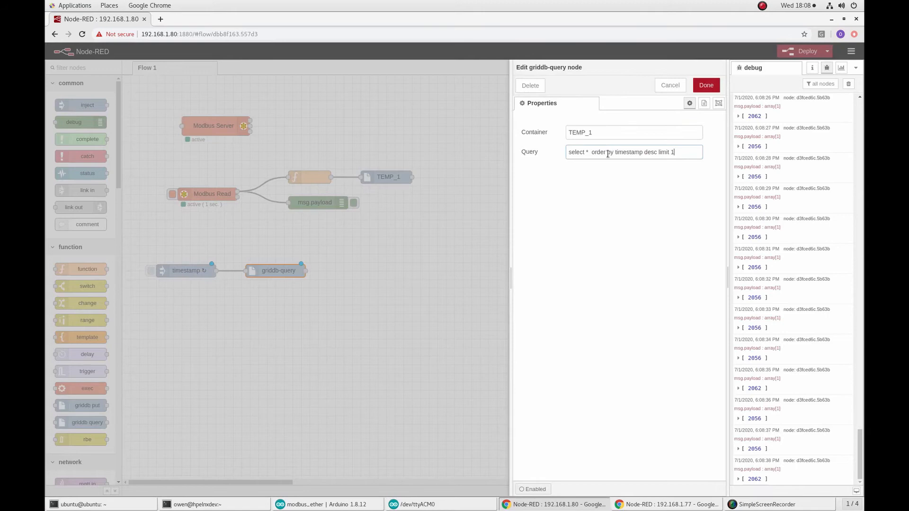
click(705, 86)
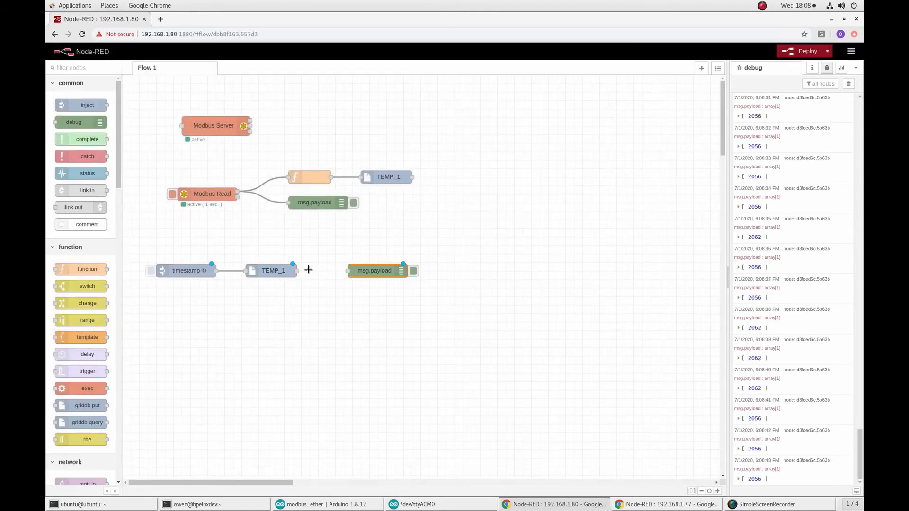
click(805, 51)
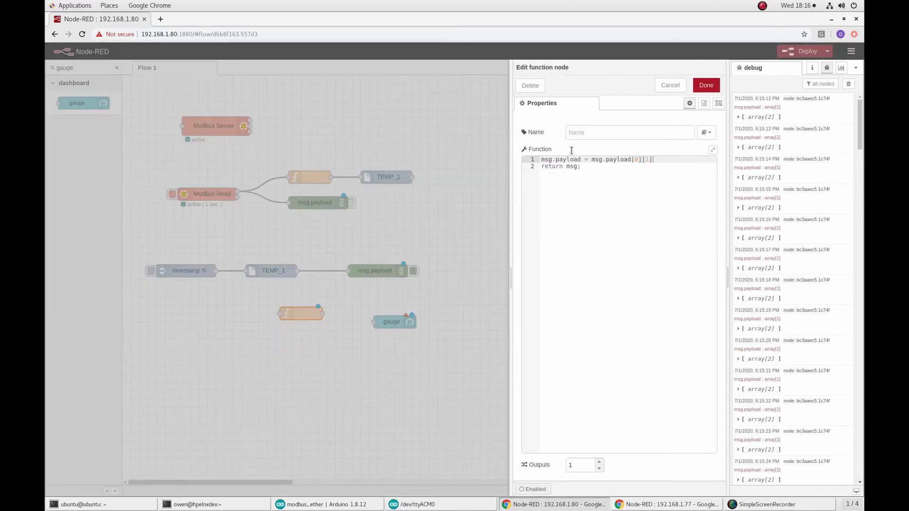
Step: Confirm the msg.payload[0][1] extraction function and set the gauge range maximum to 100
click(705, 85)
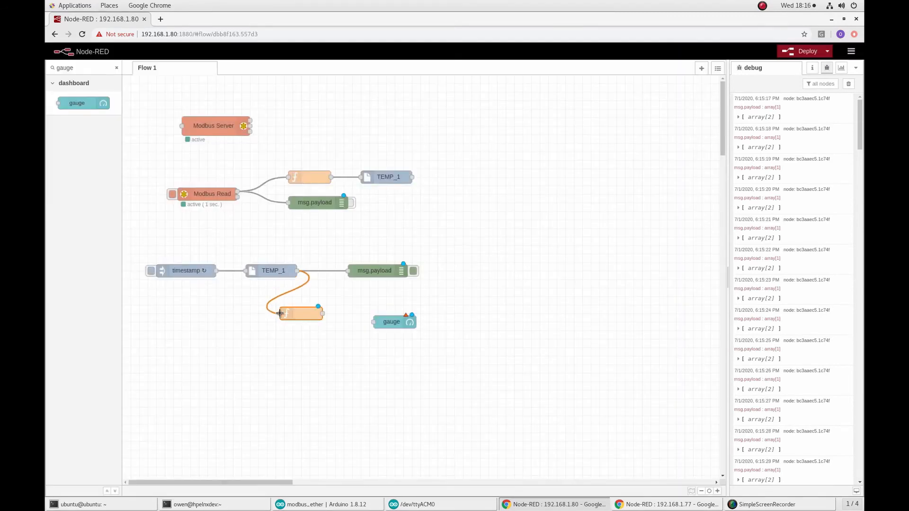
double_click(391, 322)
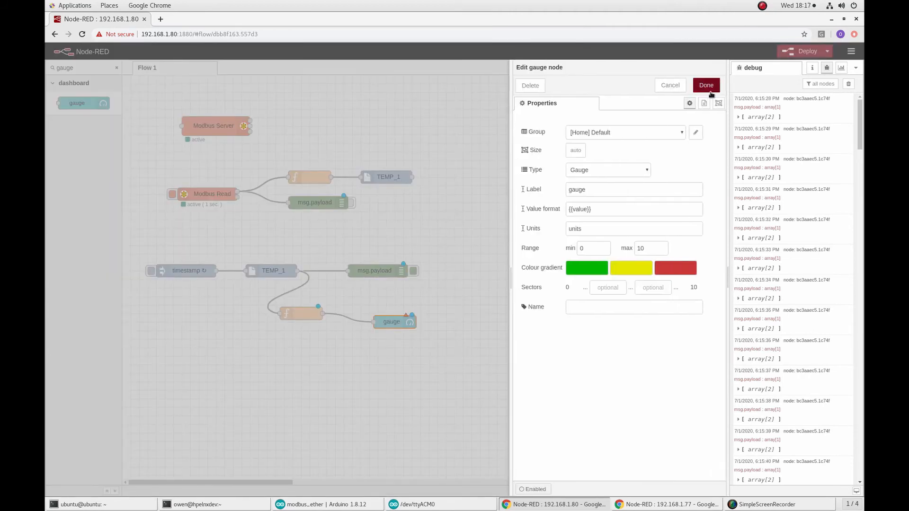
text(100)
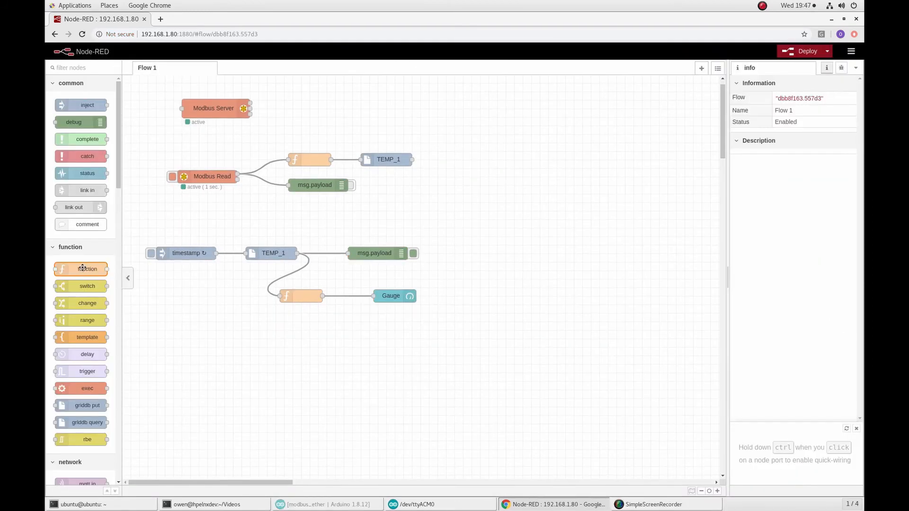
Step: Add a second function fed by the TEMP_1 query, then confirm the chart node settings
drag(87, 269, 301, 338)
text(chart)
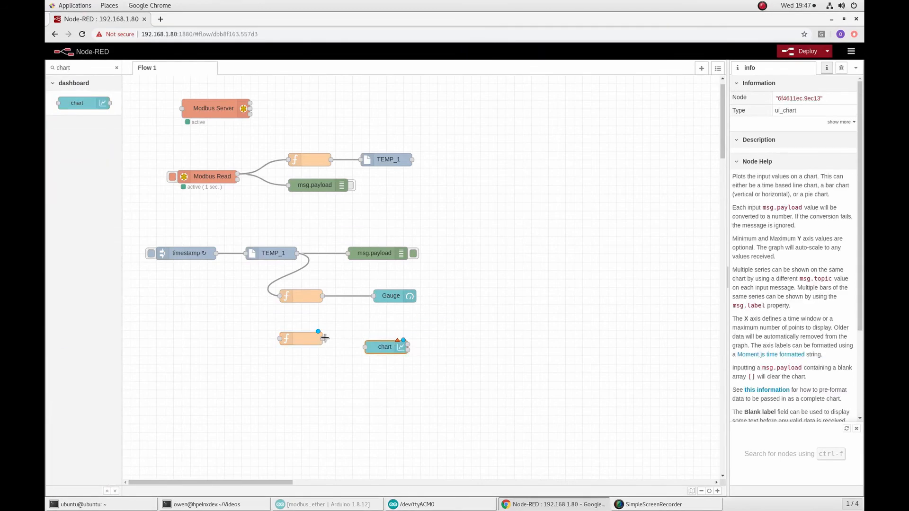
drag(310, 252, 282, 338)
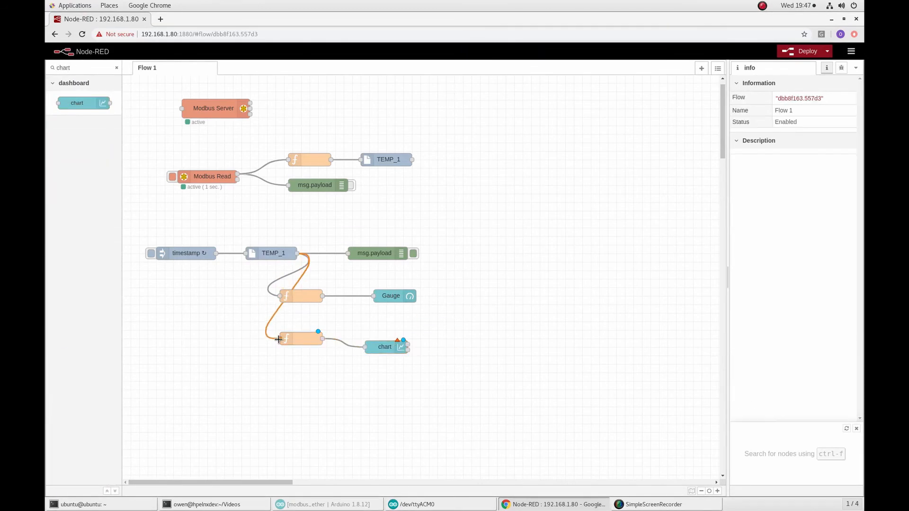
double_click(300, 338)
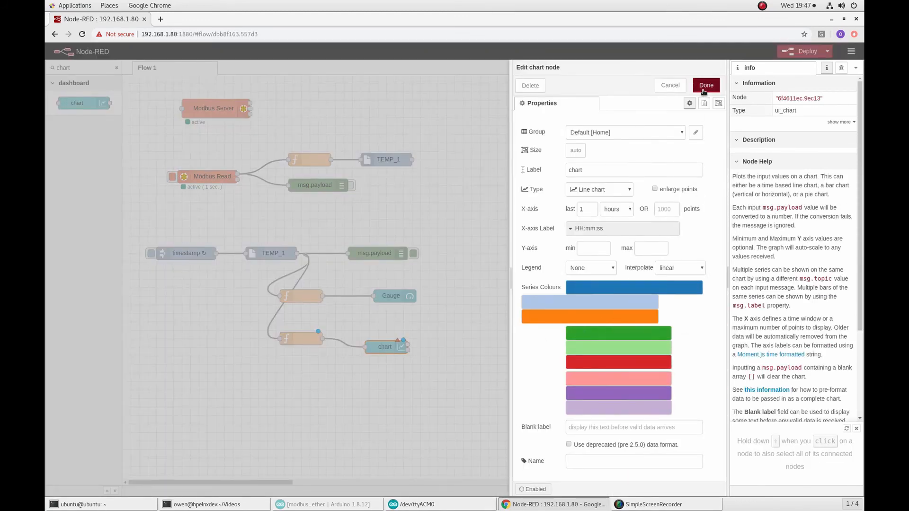
click(197, 19)
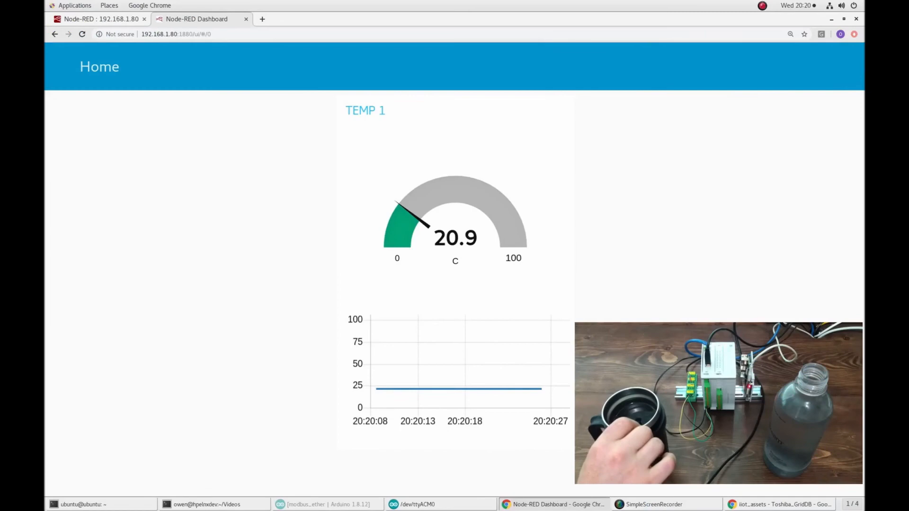